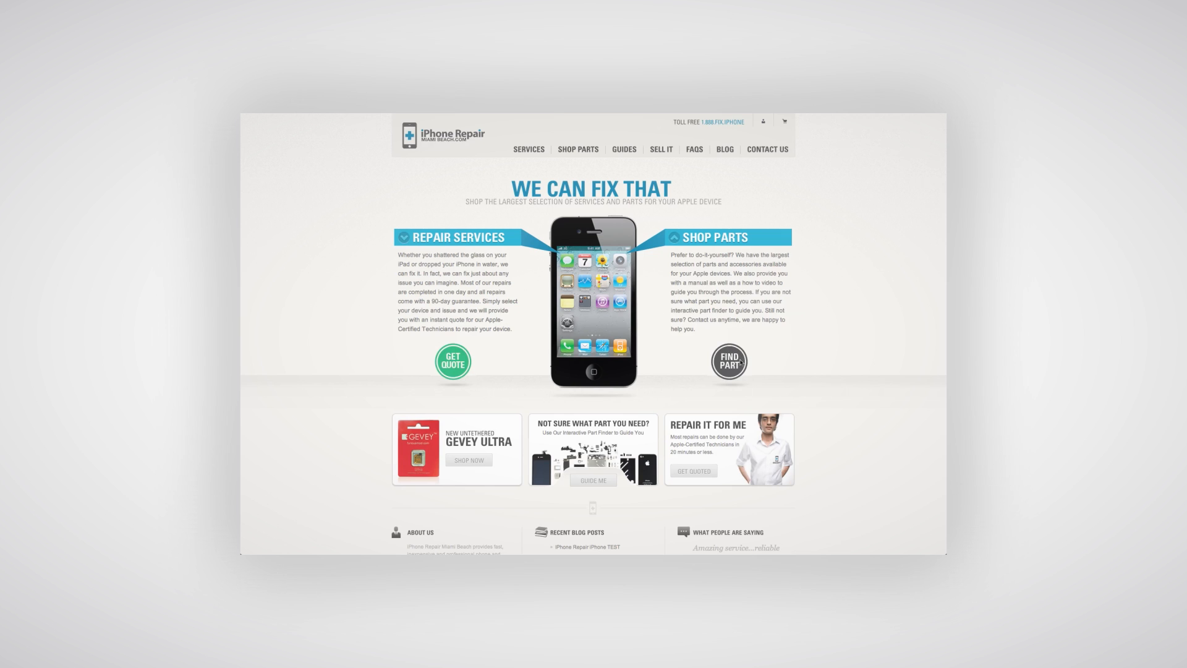
Open the Shop Parts device-model list showing iPhone, iPad, iPod, HTC and Tools & Accessories.
{"action": "left_click", "coordinate": [729, 361]}
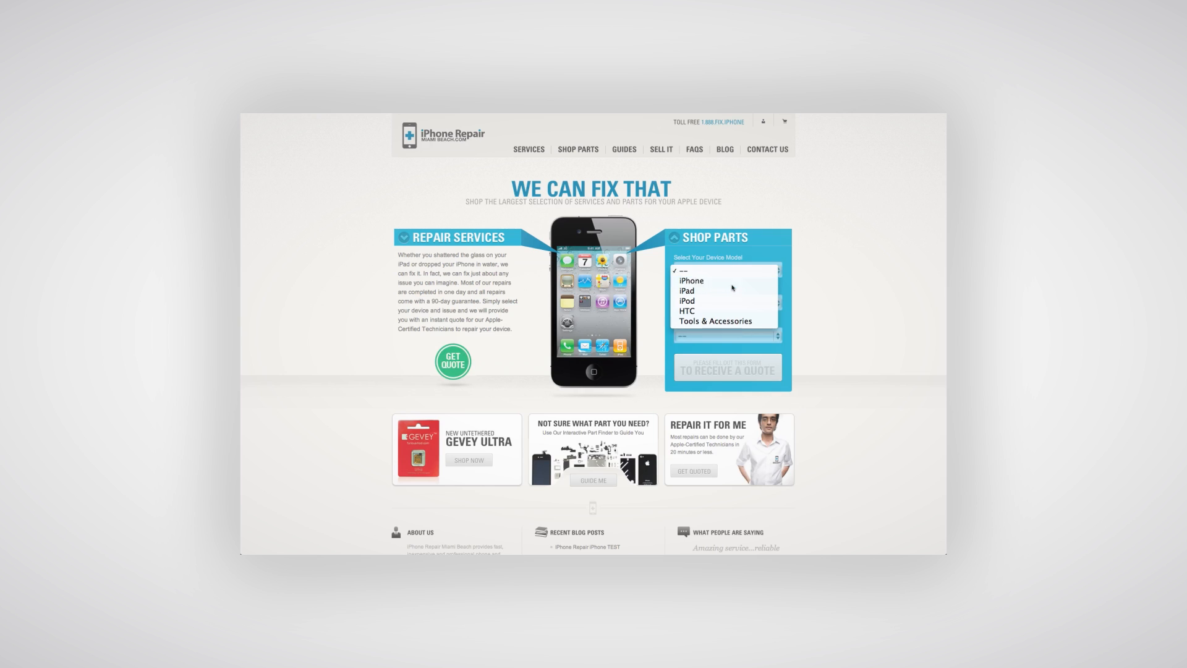